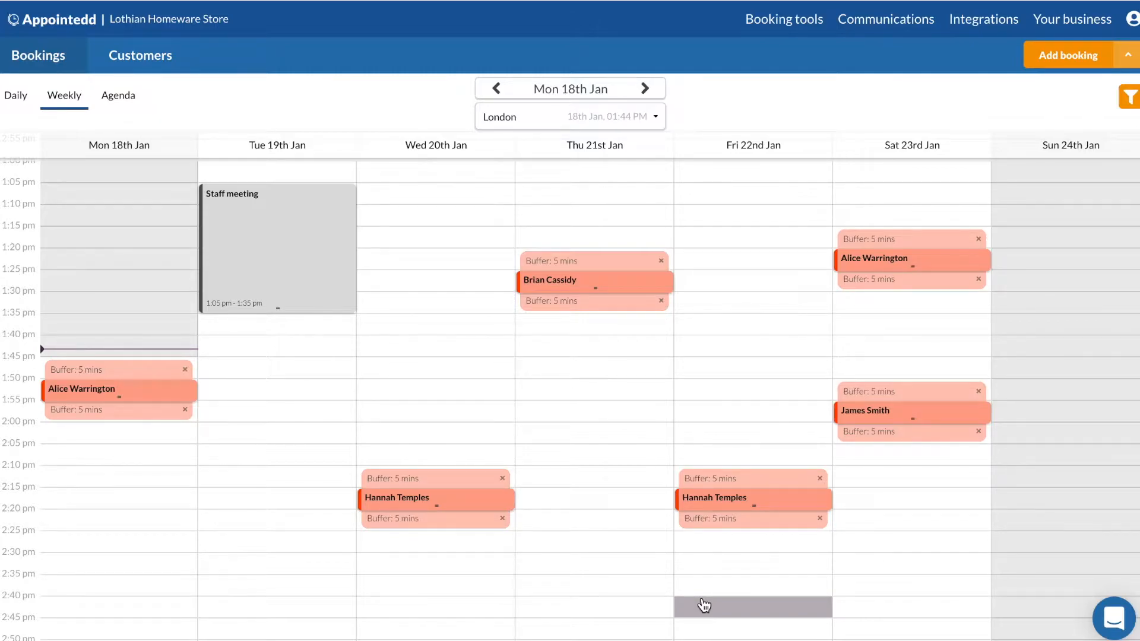
mouse_move(453, 360)
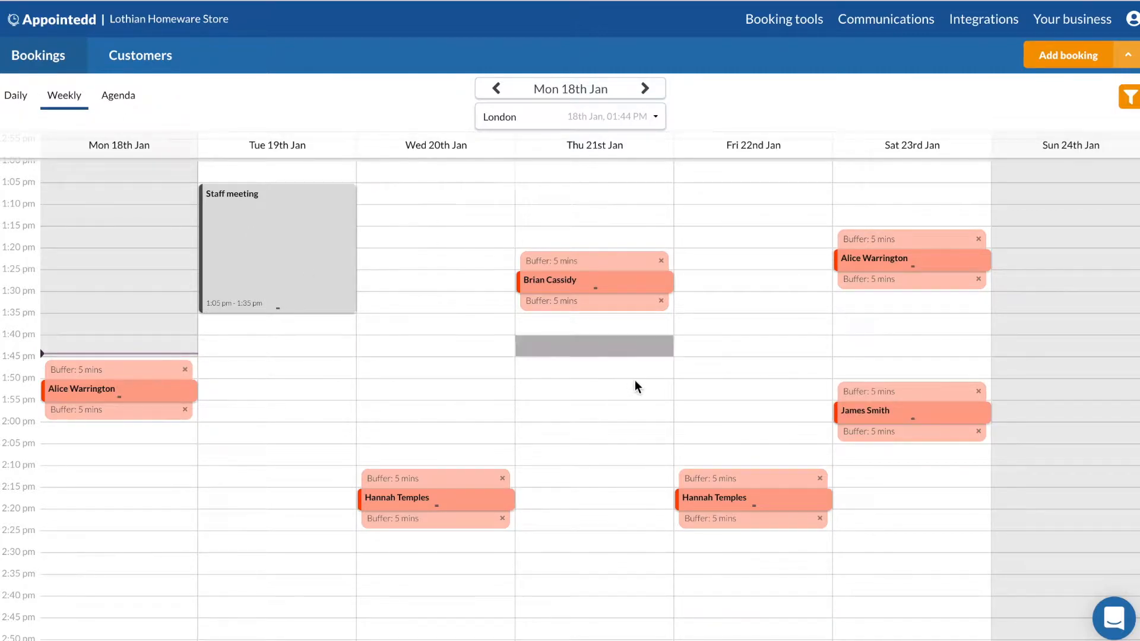
mouse_move(250, 378)
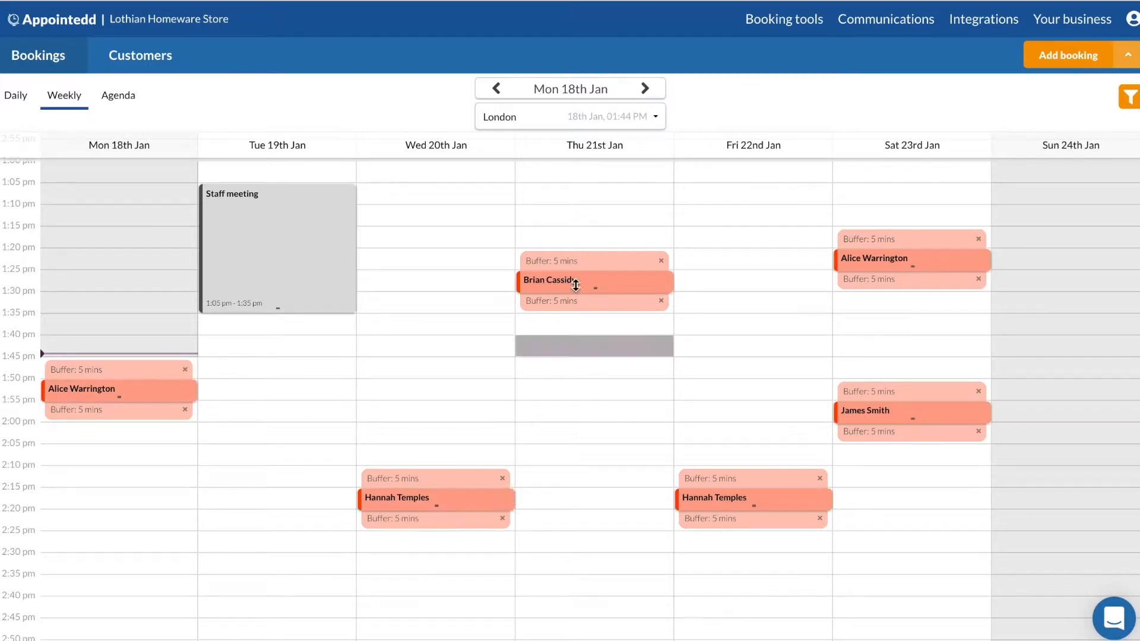
mouse_move(585, 281)
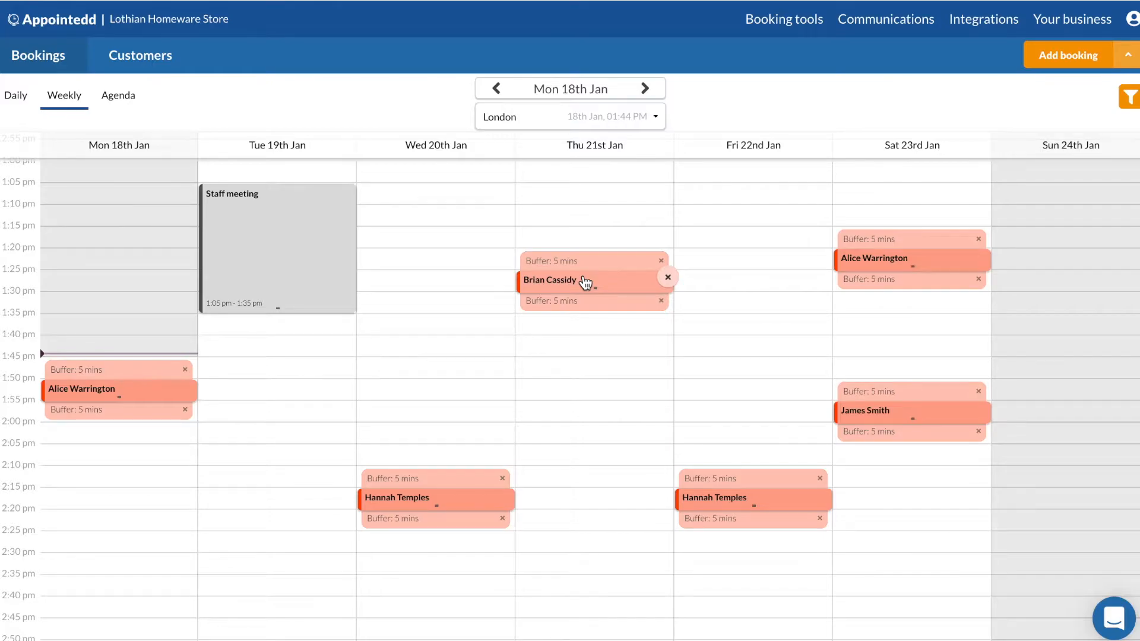
View the Lothian Homeware Store (C&C) resource's working hours, Monday–Saturday 09:00–17:00, Sunday off.
left_click(1071, 19)
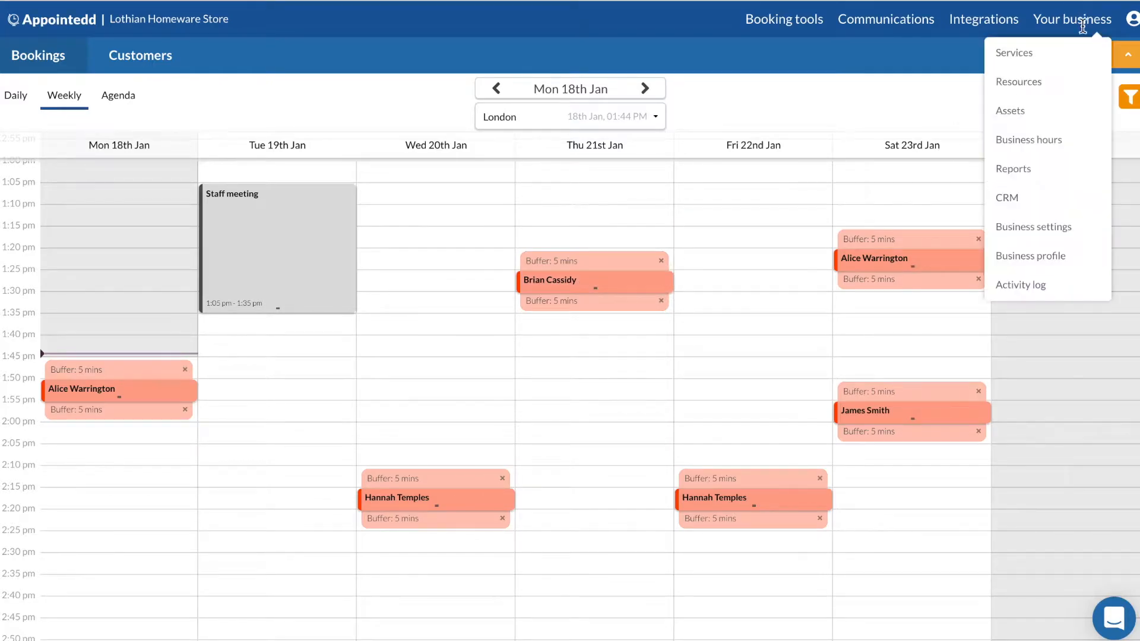
left_click(1019, 82)
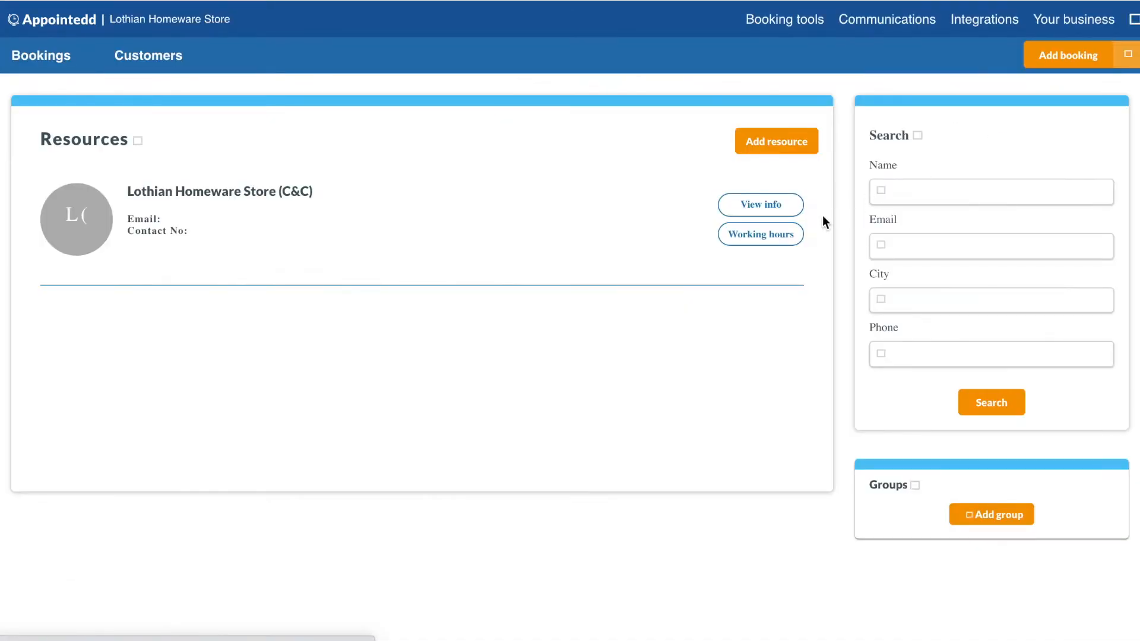
left_click(760, 234)
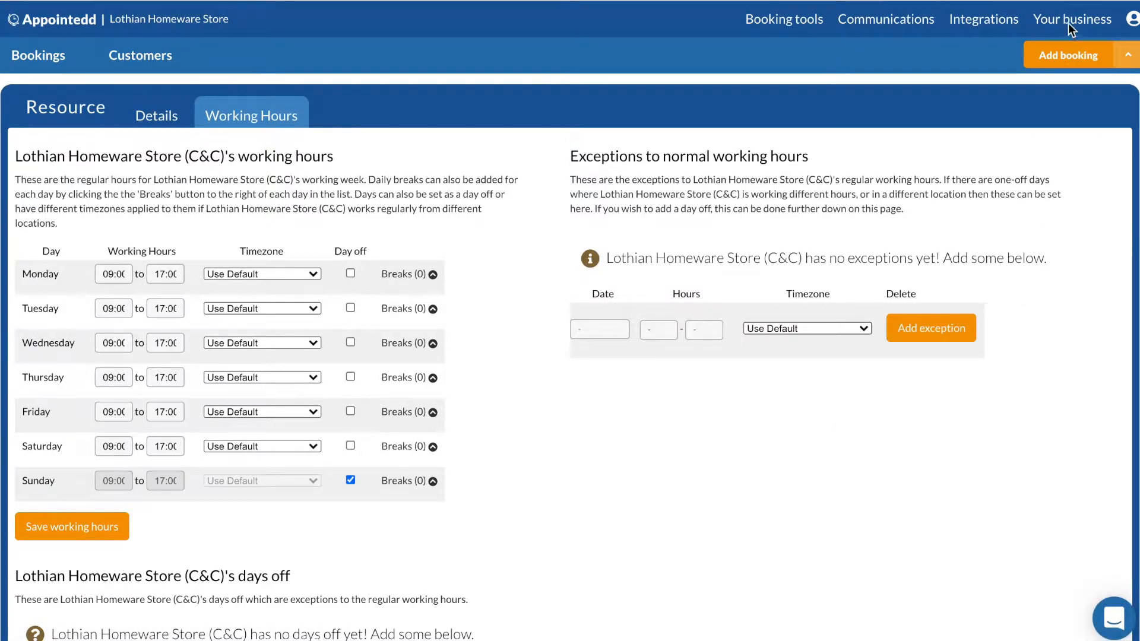
left_click(1071, 19)
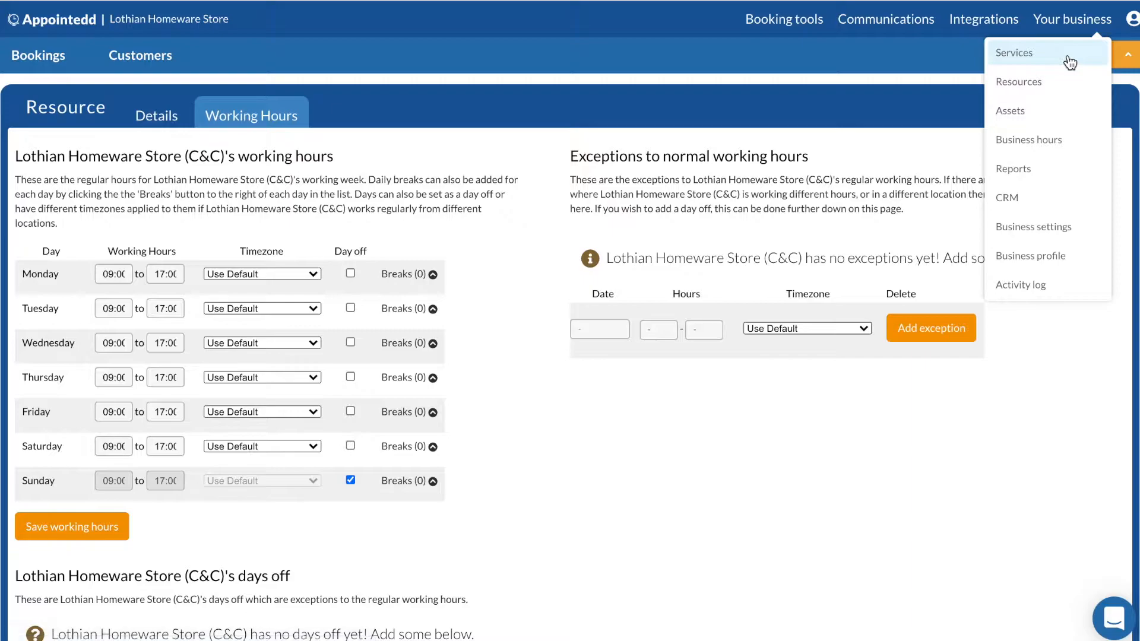
Open the Click & Collect service from the Services list for editing.
left_click(1015, 53)
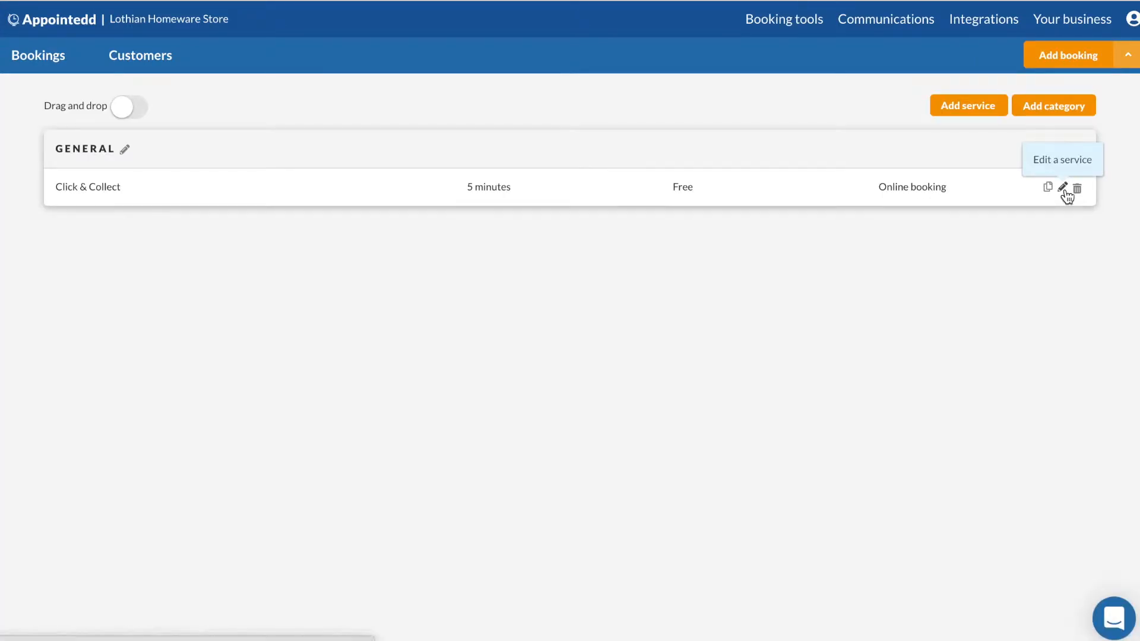
left_click(1062, 187)
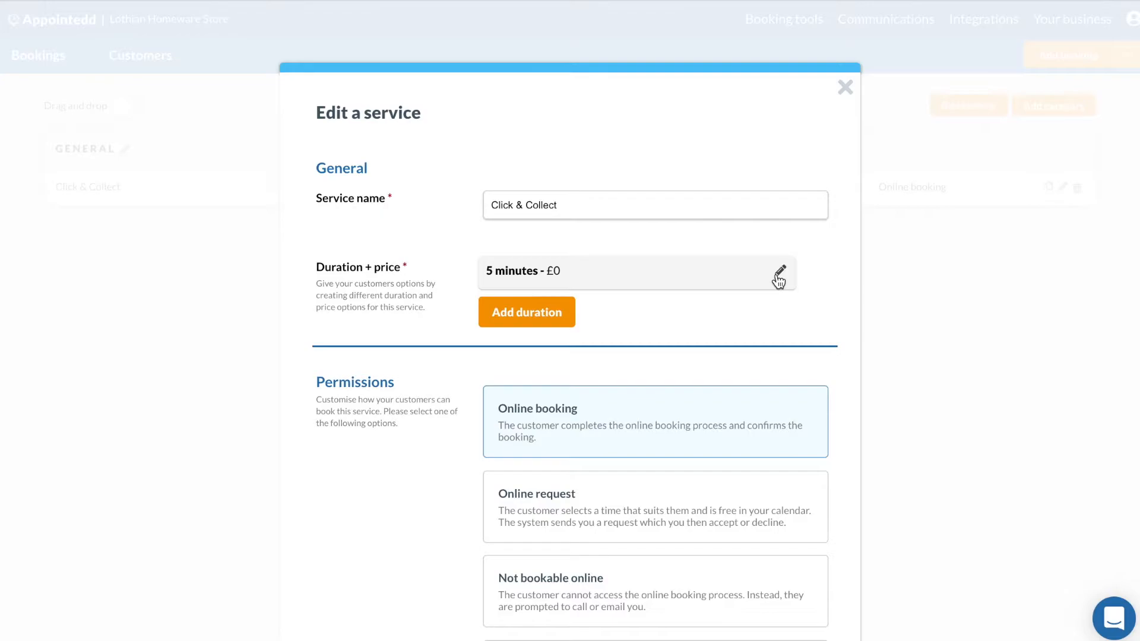
Set the Click & Collect buffer Time After to 5 Minutes, matching the 5-minute buffer before.
scroll("down", 3)
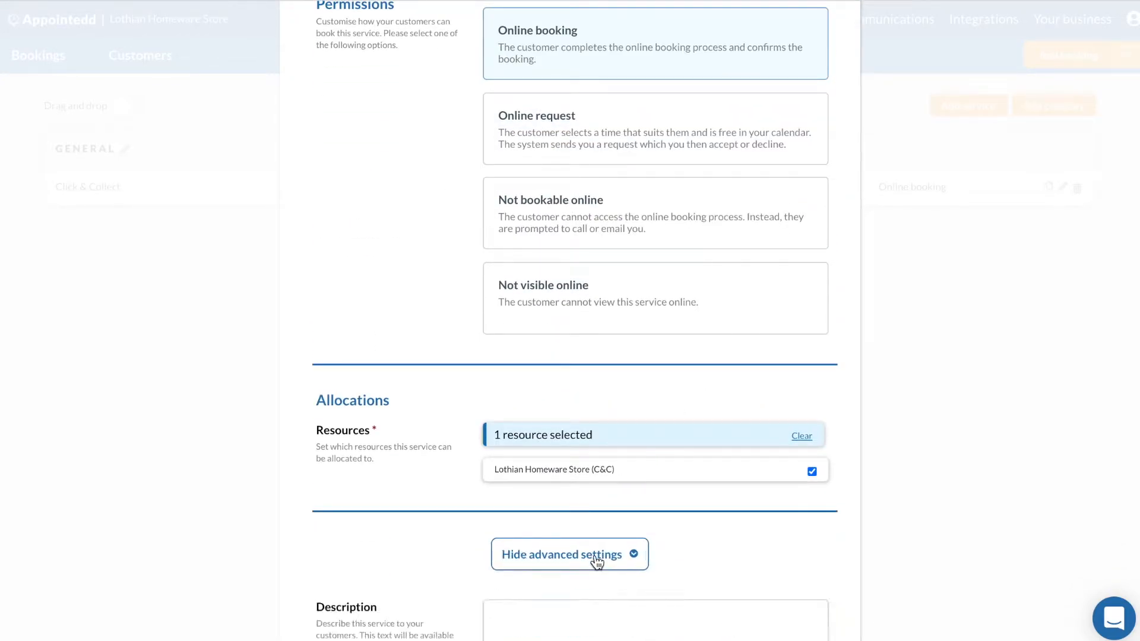
scroll("down", 3)
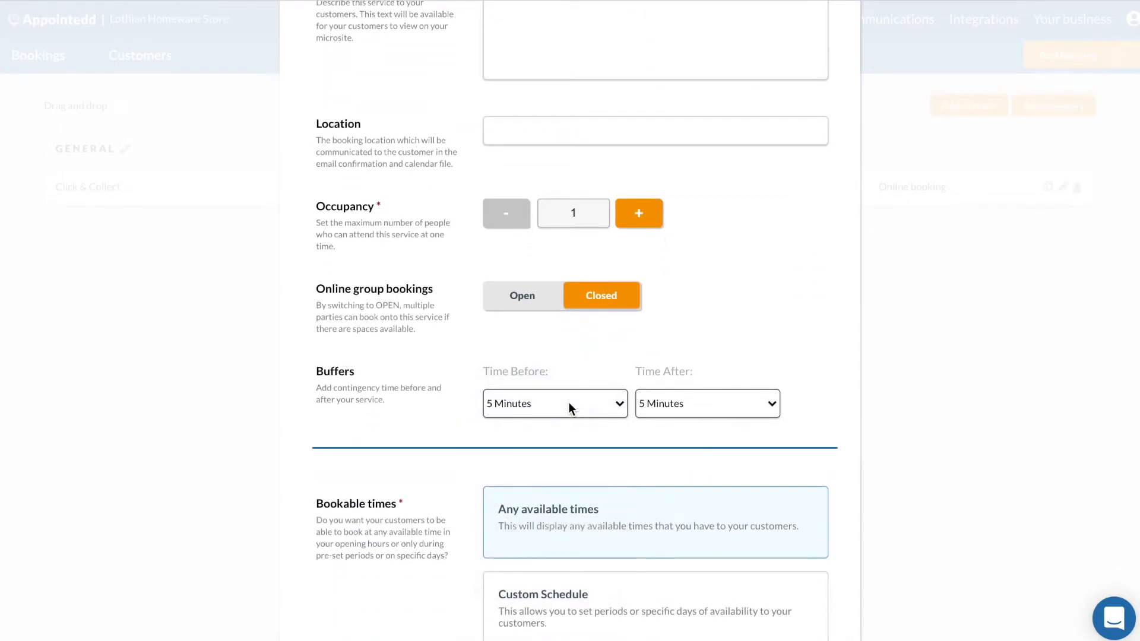
left_click(705, 404)
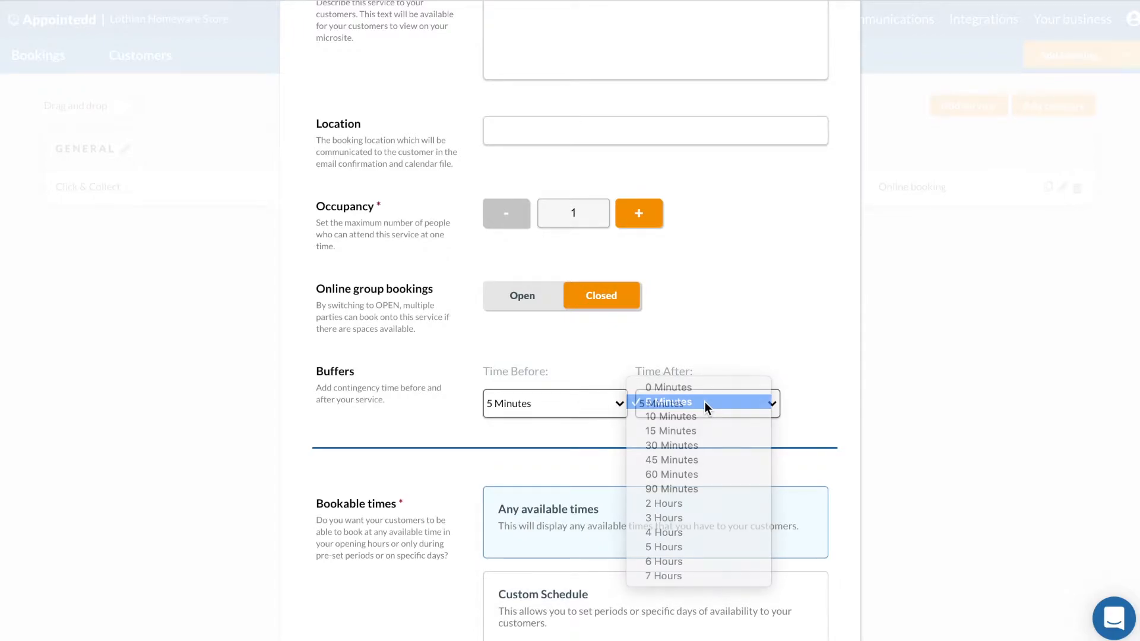
left_click(668, 403)
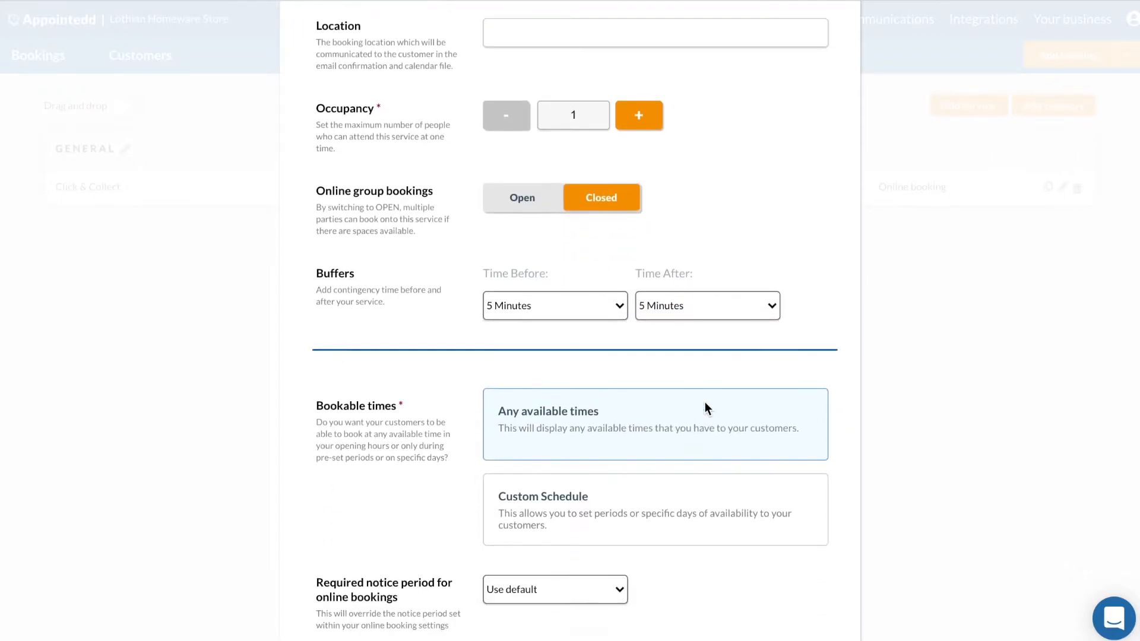
scroll("down", 3)
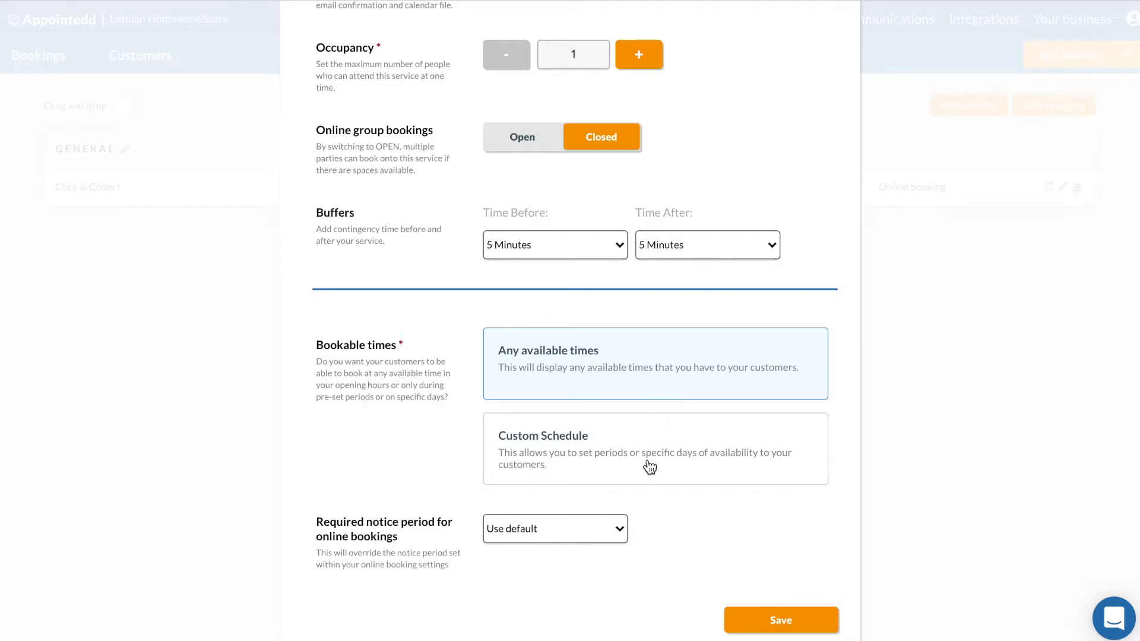
Keep Click & Collect bookable at any available time and save it as a free 5-minute online service.
left_click(653, 449)
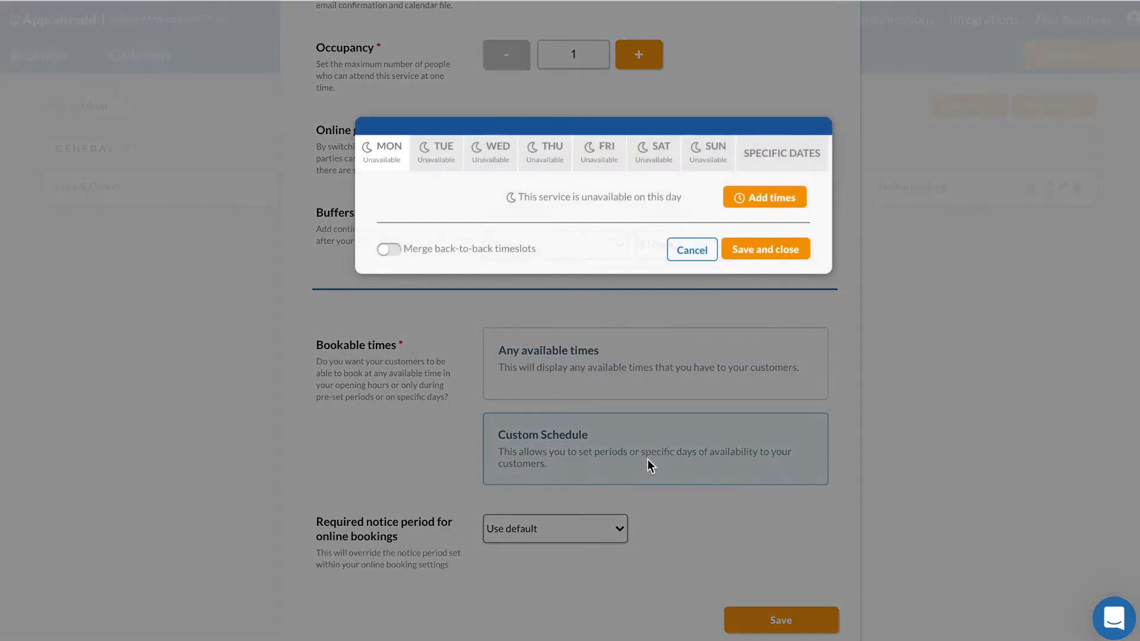
left_click(765, 197)
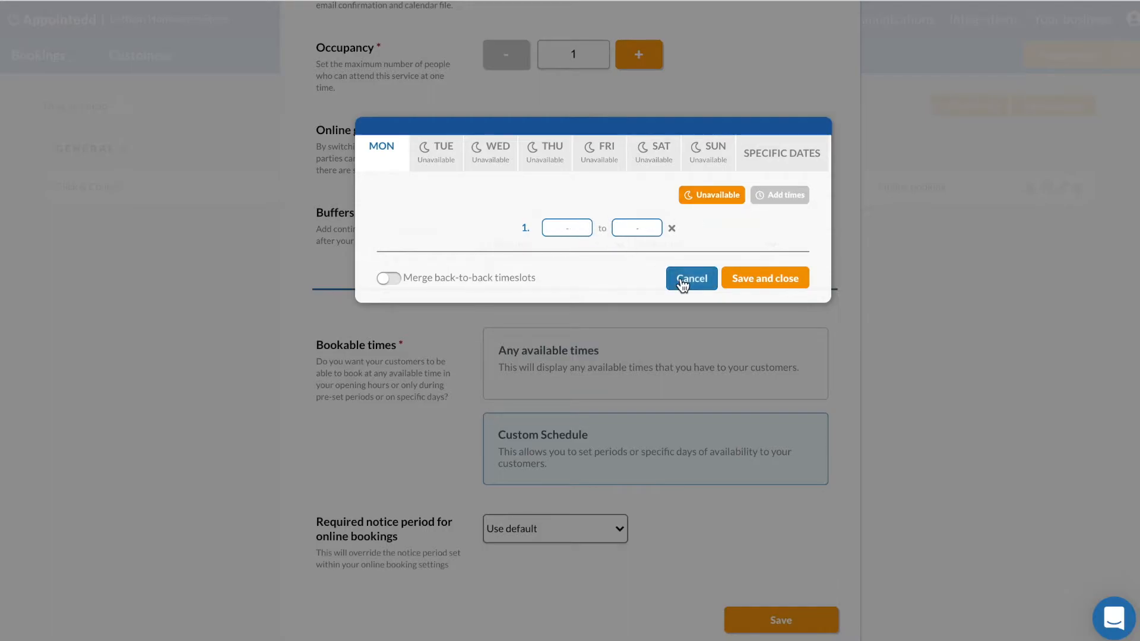
left_click(690, 278)
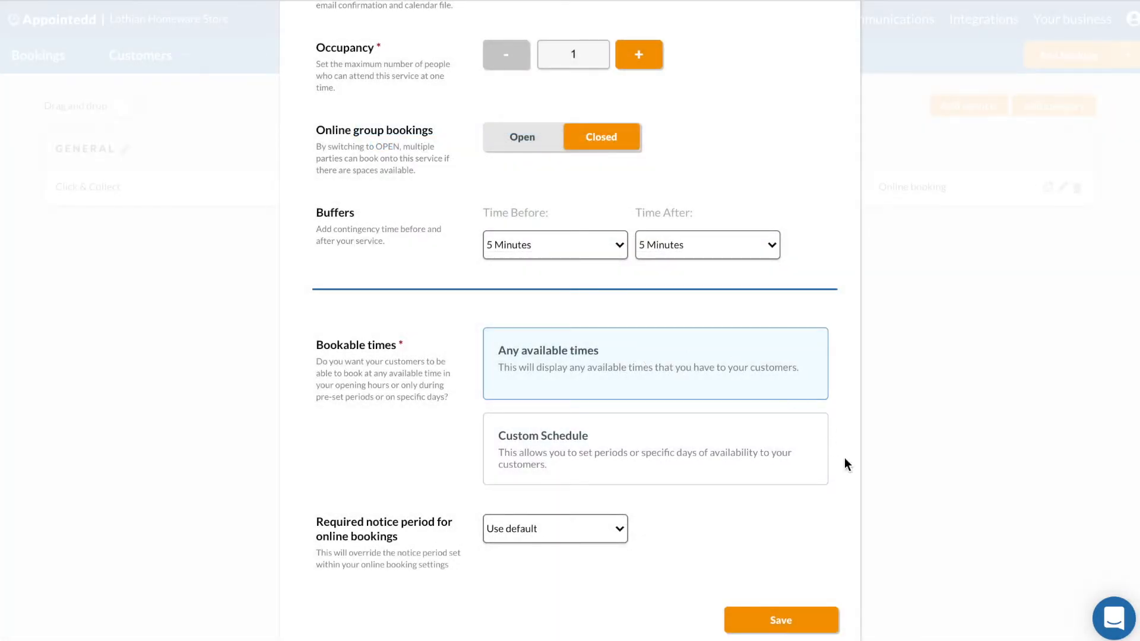
left_click(781, 619)
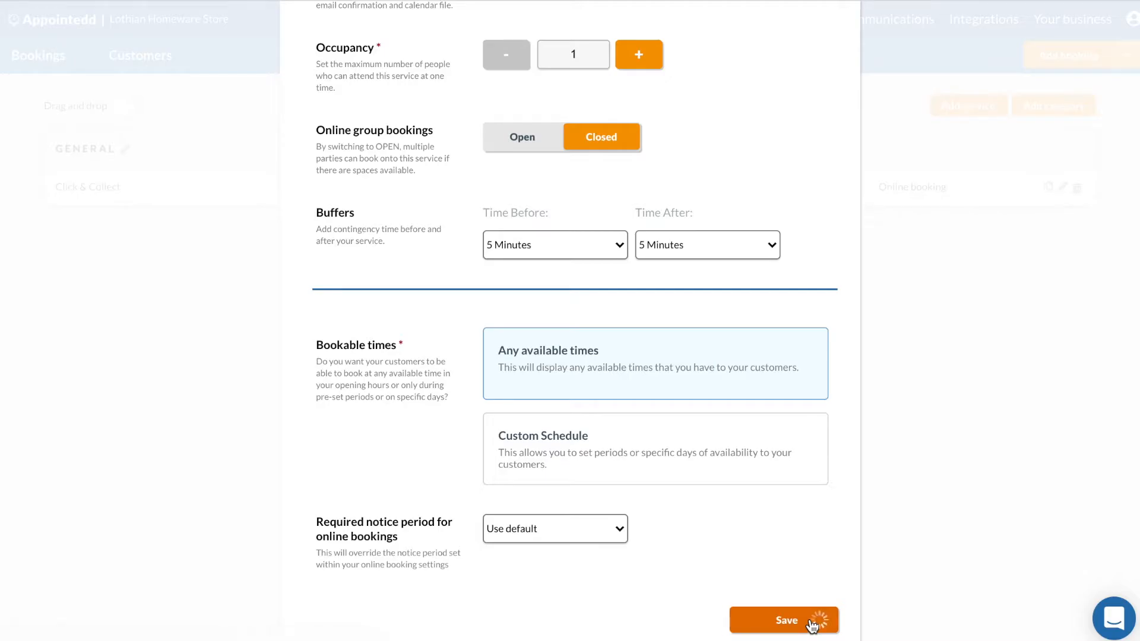
left_click(785, 620)
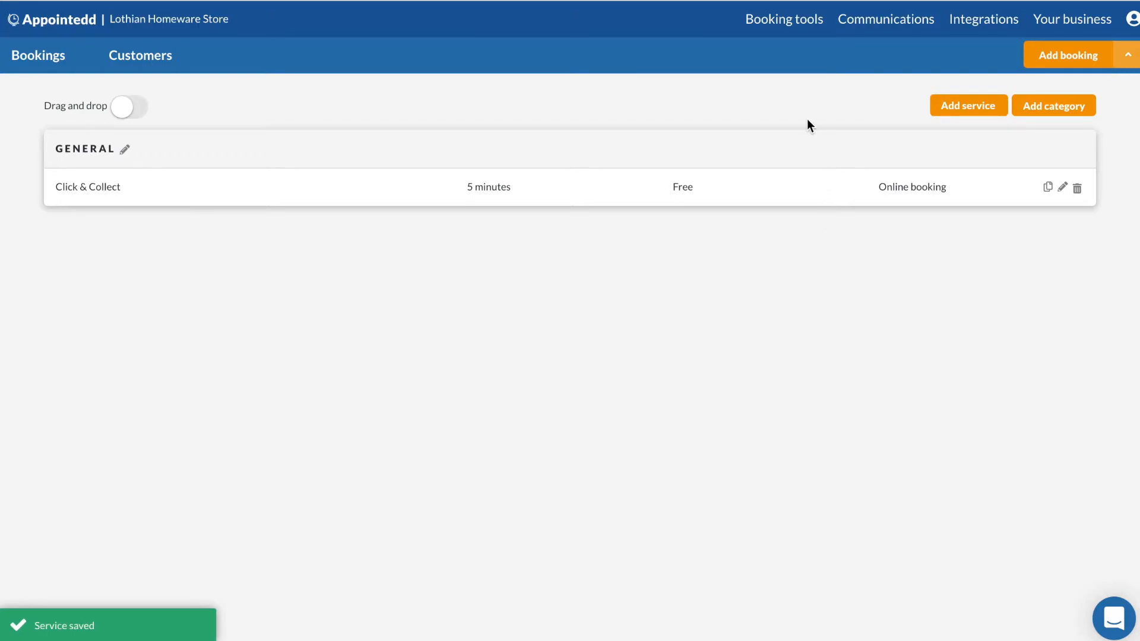
left_click(783, 18)
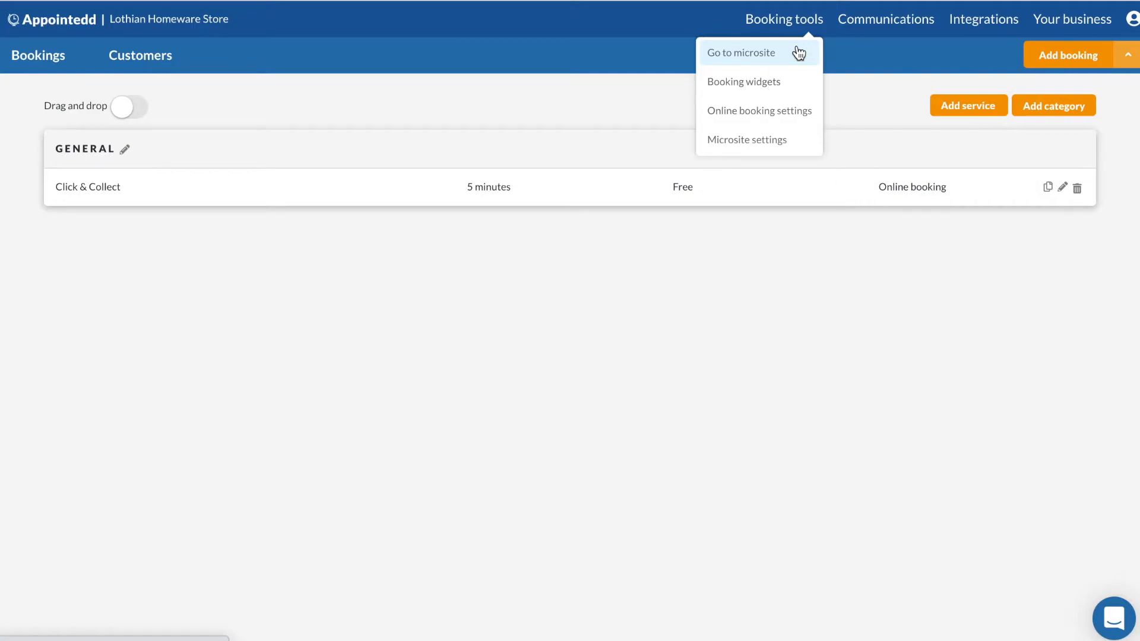
left_click(740, 53)
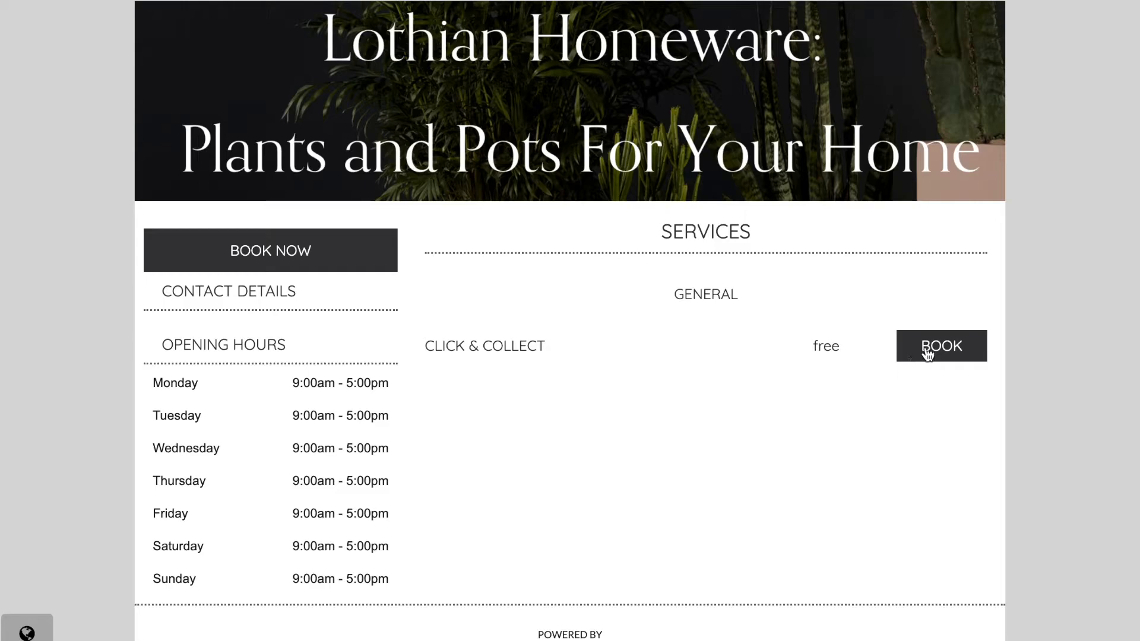
mouse_move(927, 355)
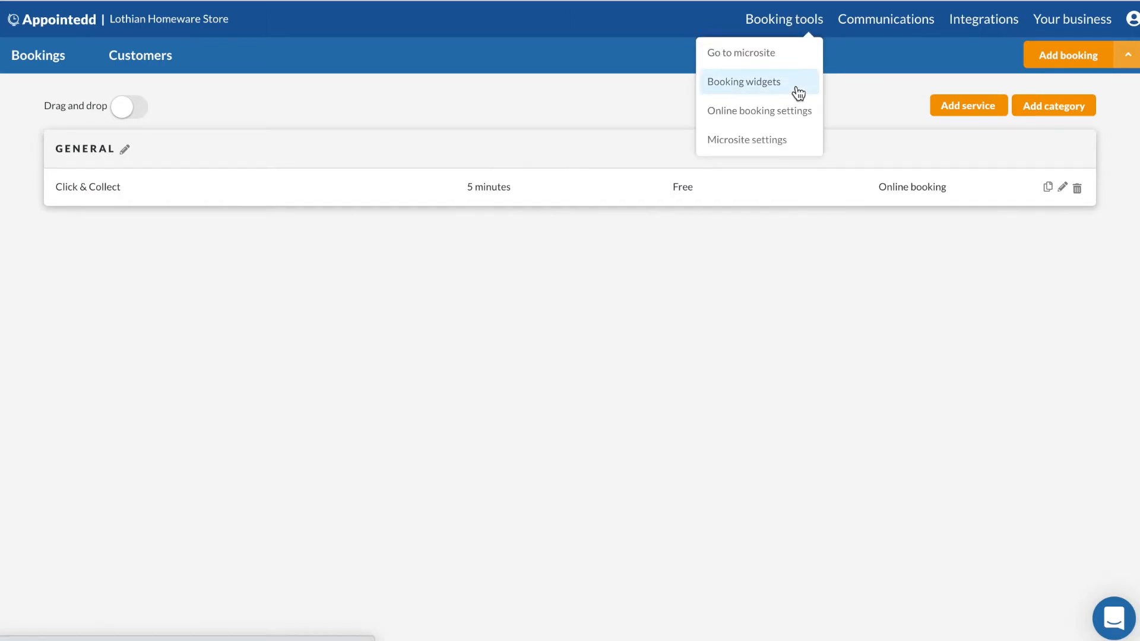
Switch the Click and collect button widget to Embed mode and preview its slots on the live site.
left_click(742, 82)
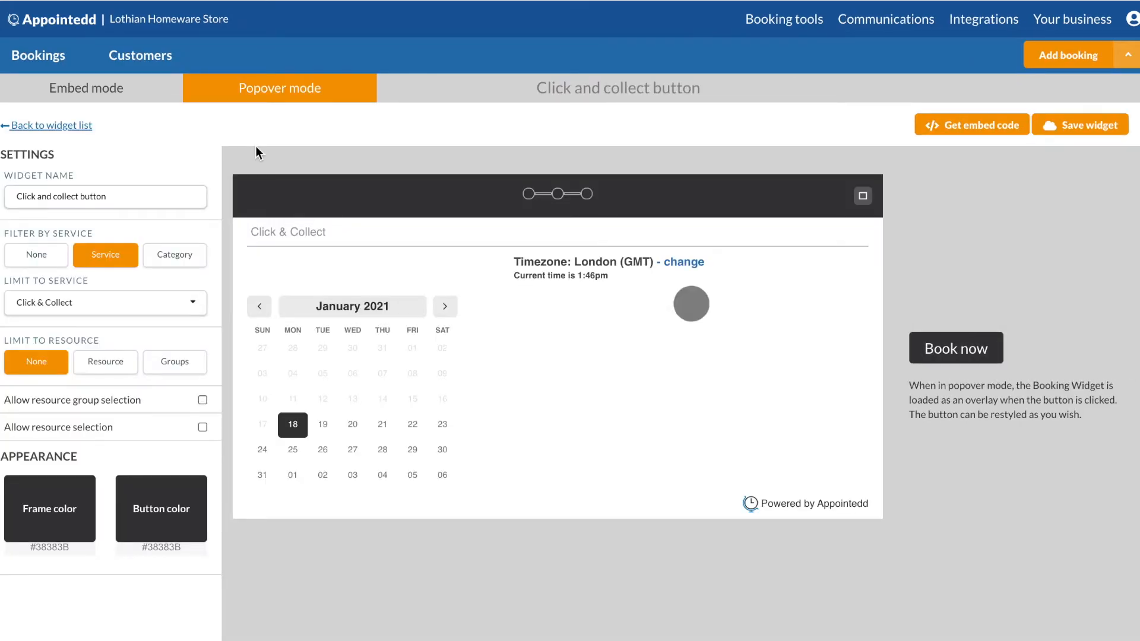
left_click(84, 88)
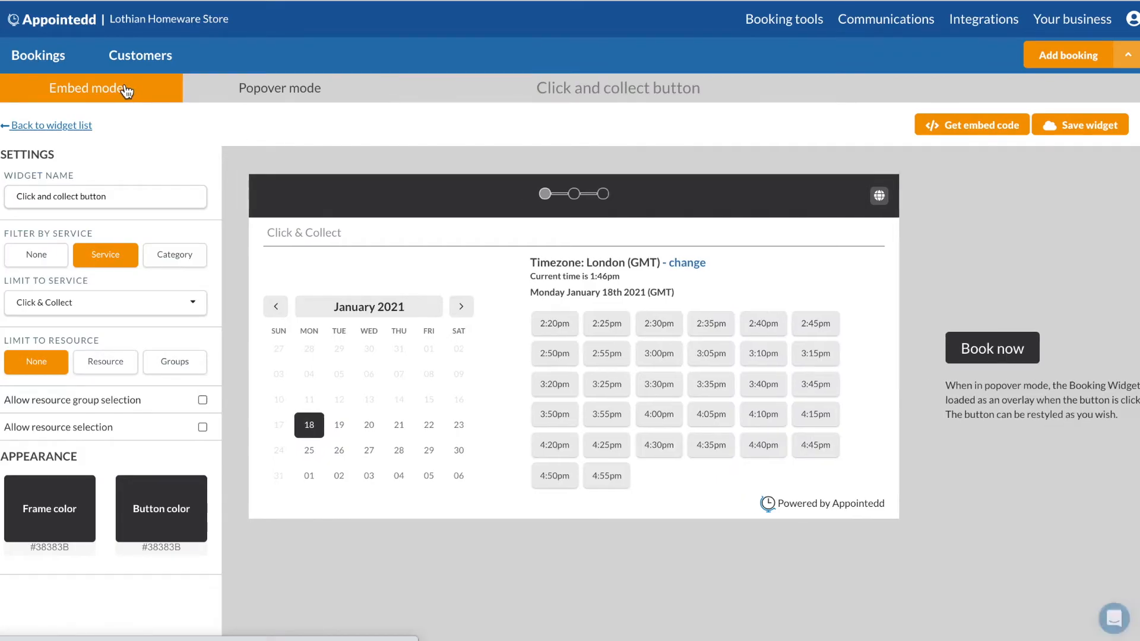
left_click(278, 88)
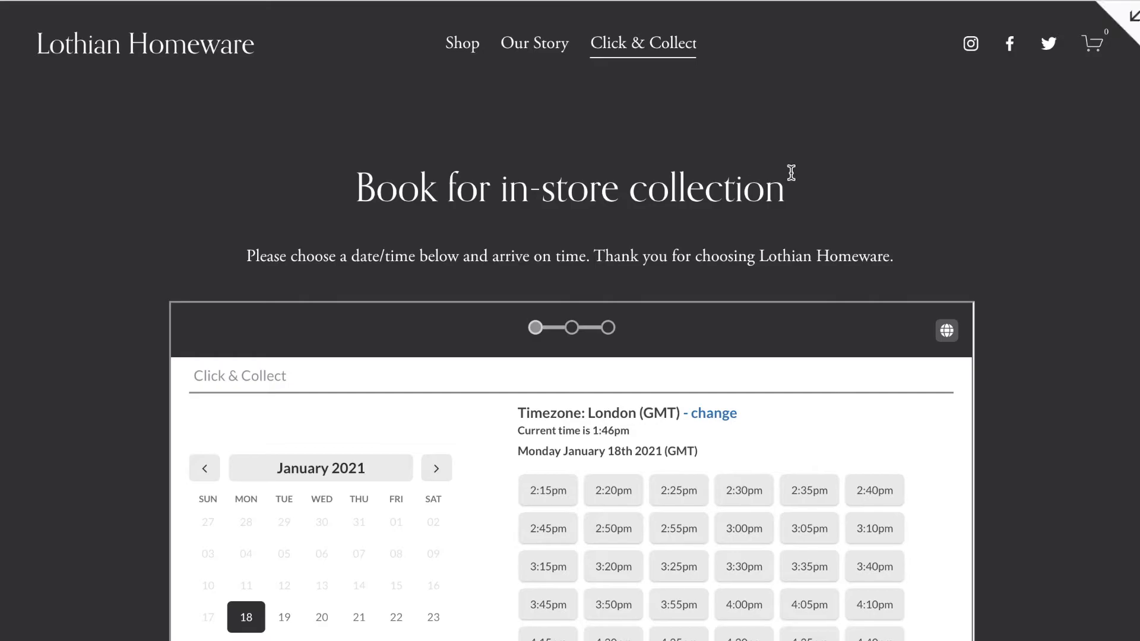
scroll("down", 3)
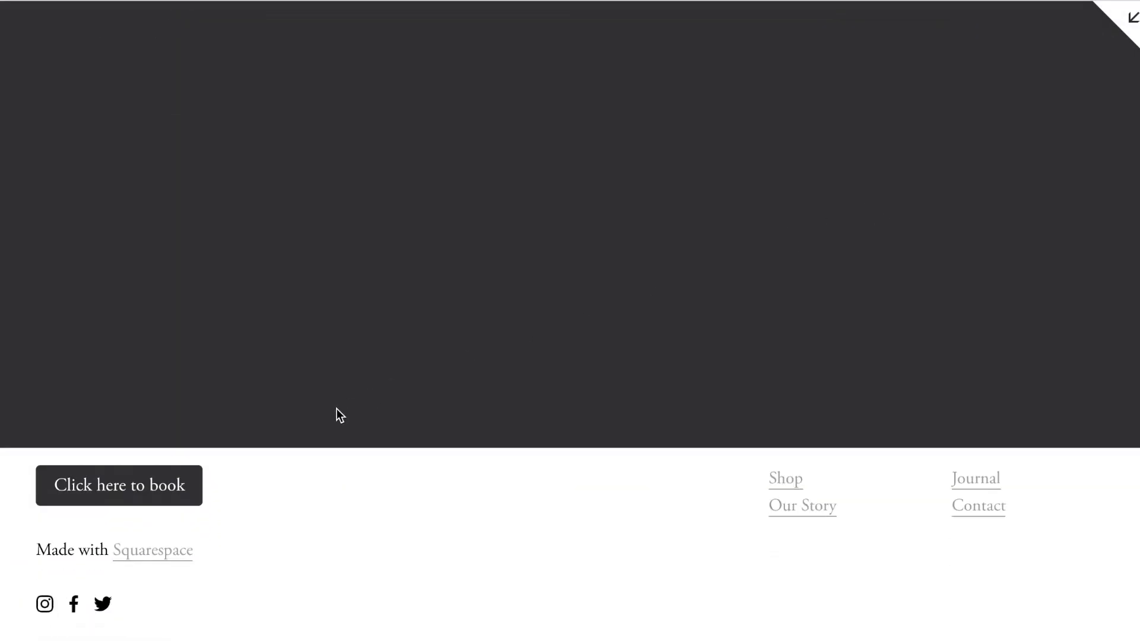
left_click(119, 486)
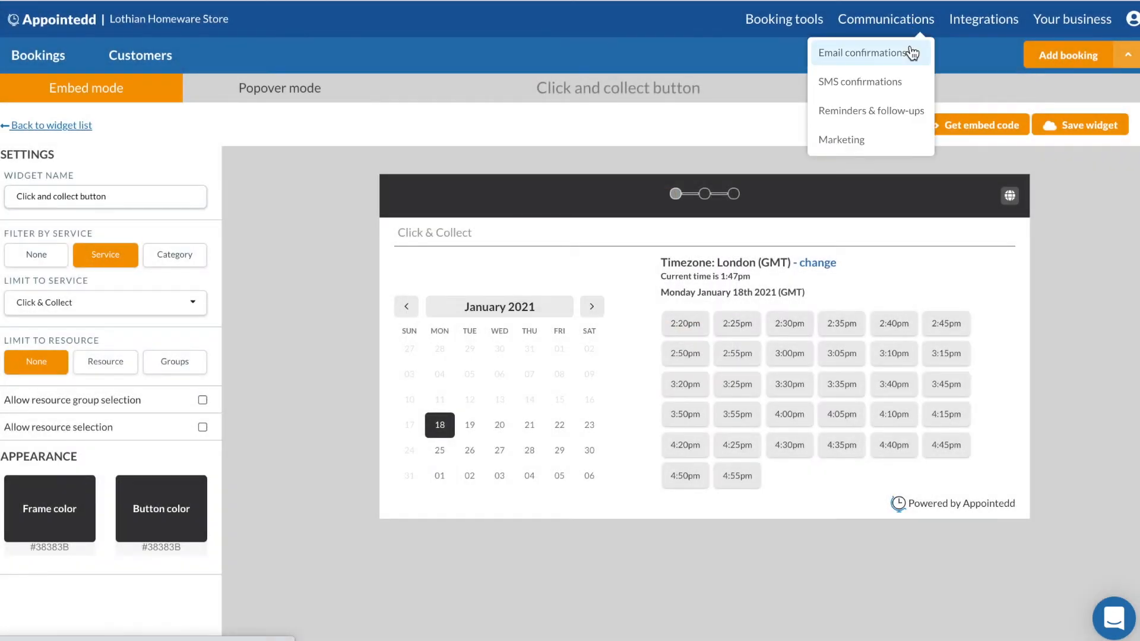
Review the internal booking confirmation email text in Email confirmations without changing it.
left_click(861, 52)
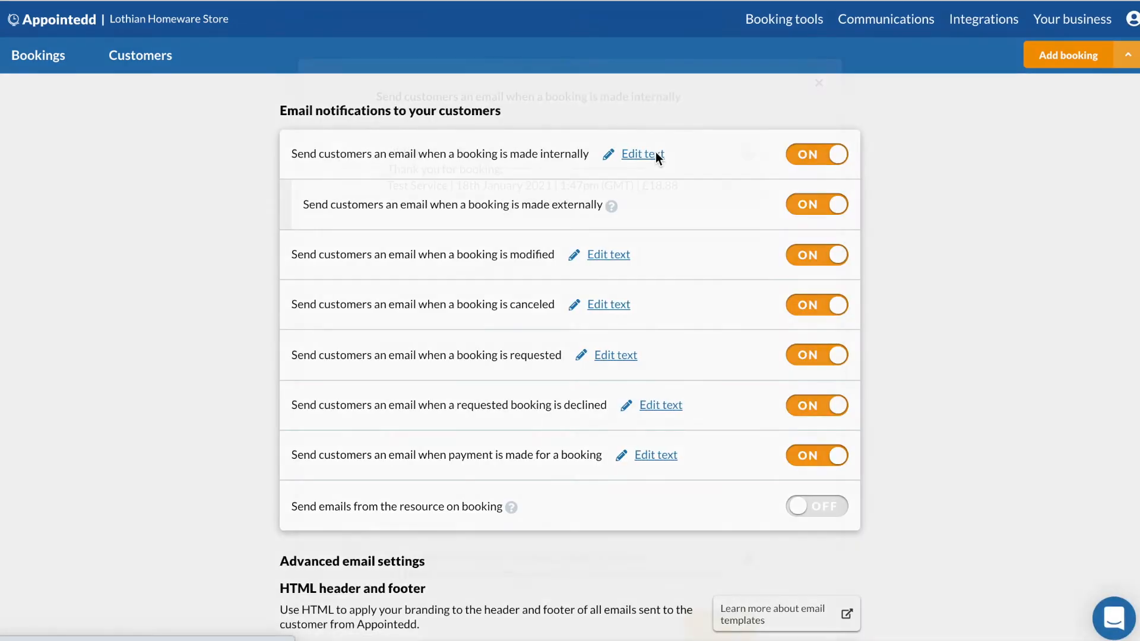
left_click(642, 153)
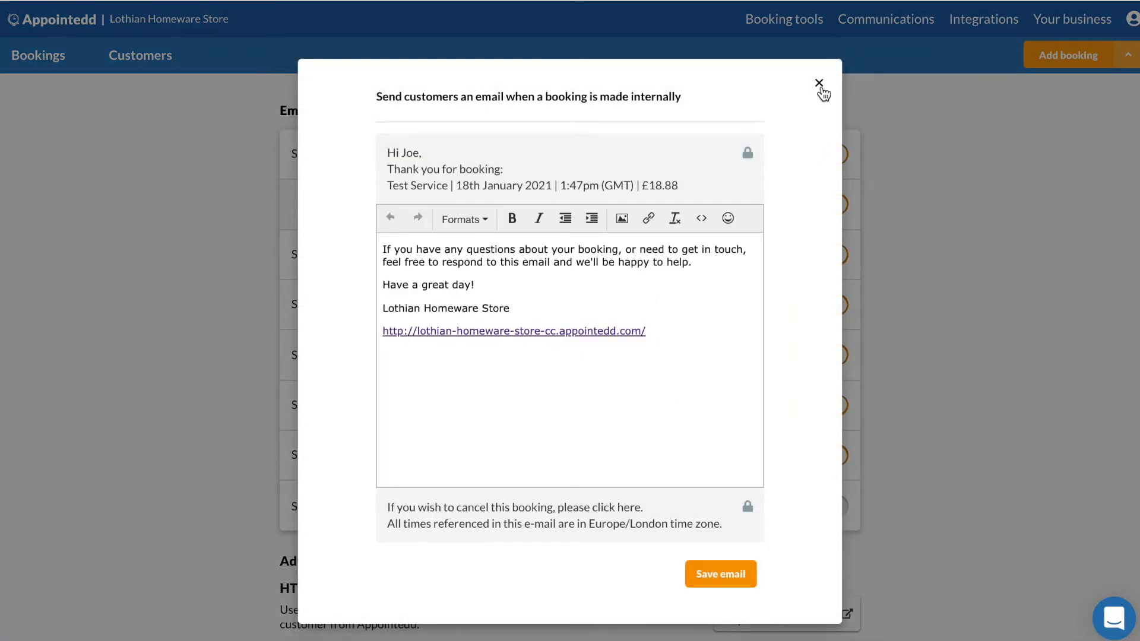
left_click(816, 83)
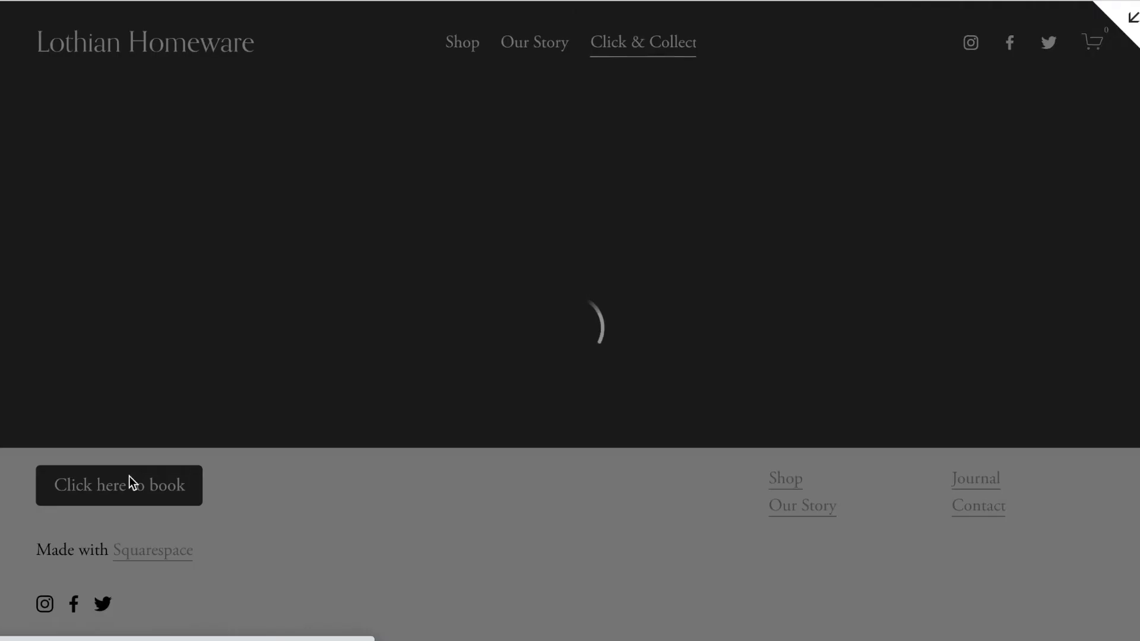
left_click(119, 484)
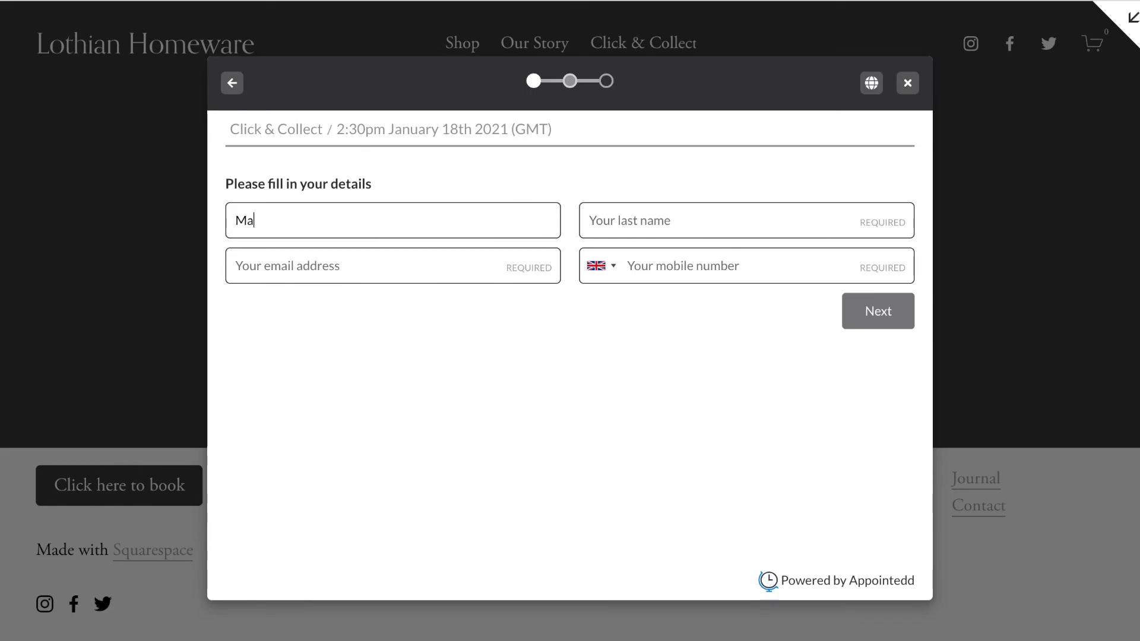
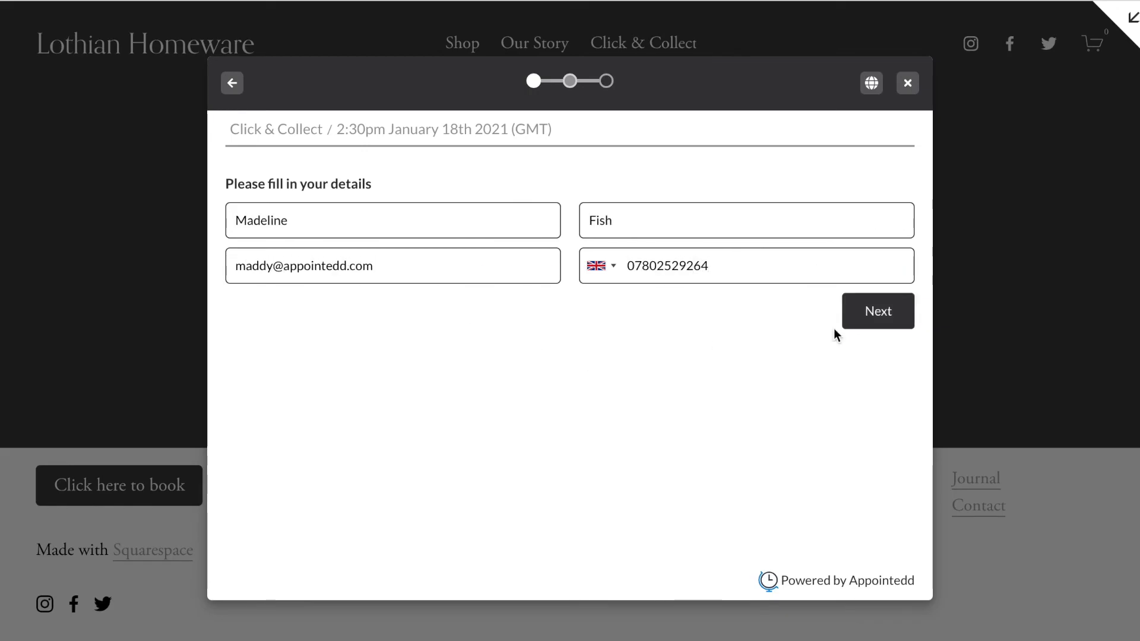
left_click(877, 311)
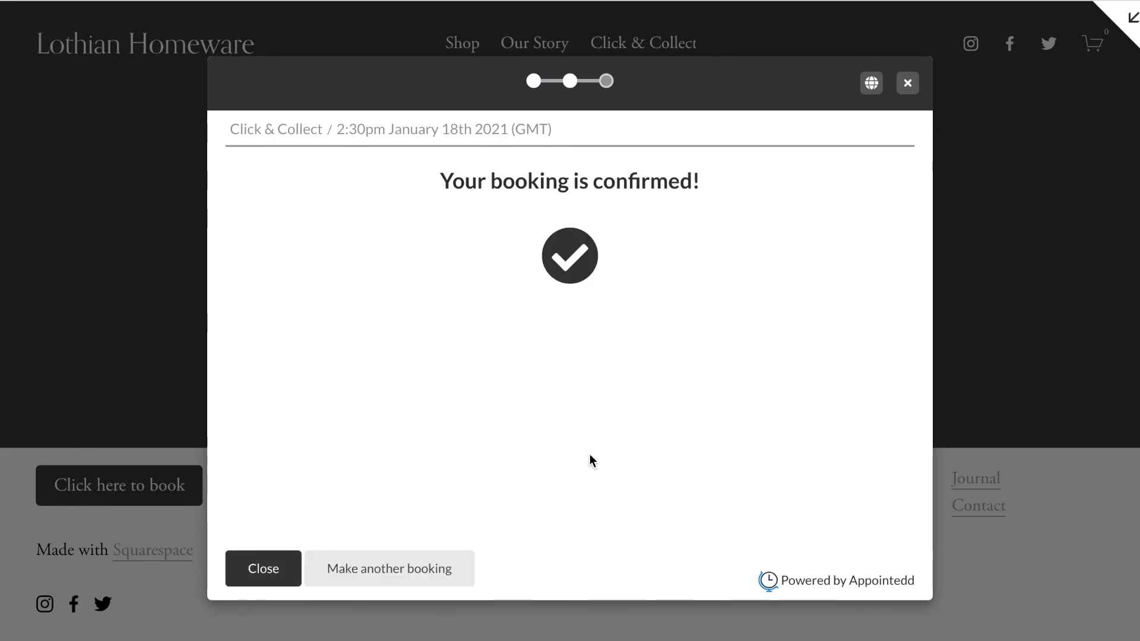
left_click(262, 569)
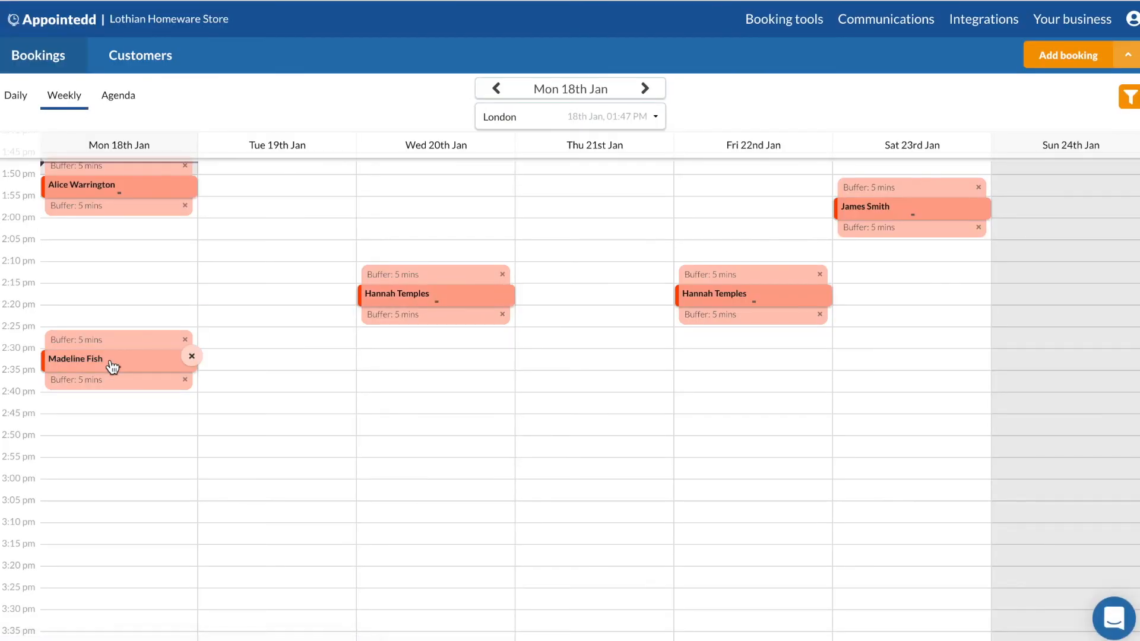
left_click(76, 358)
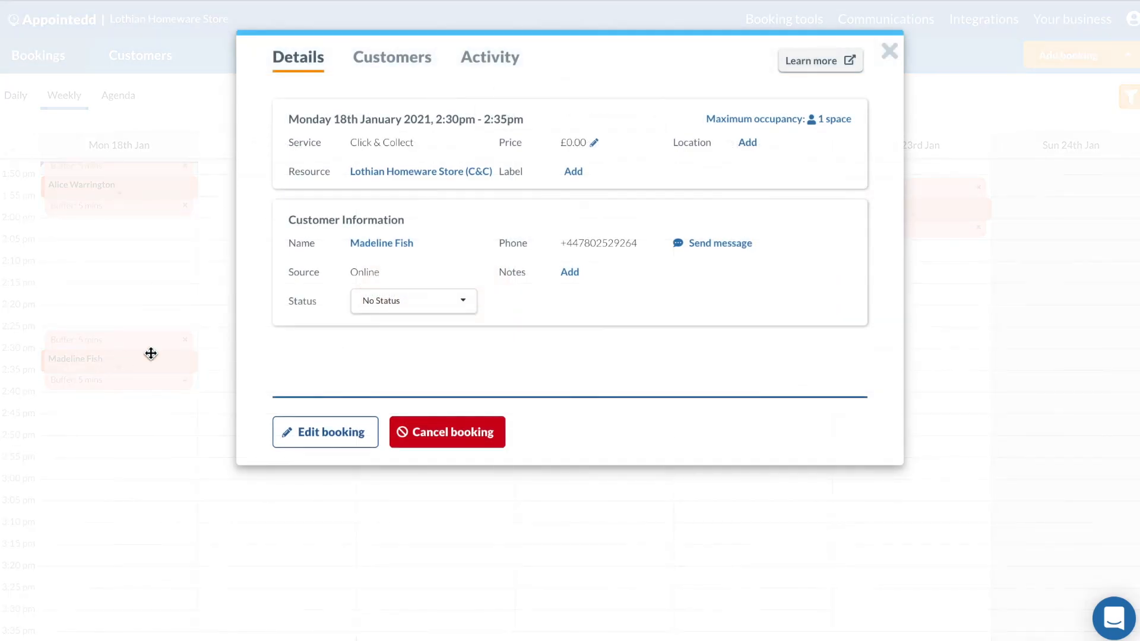
left_click(413, 301)
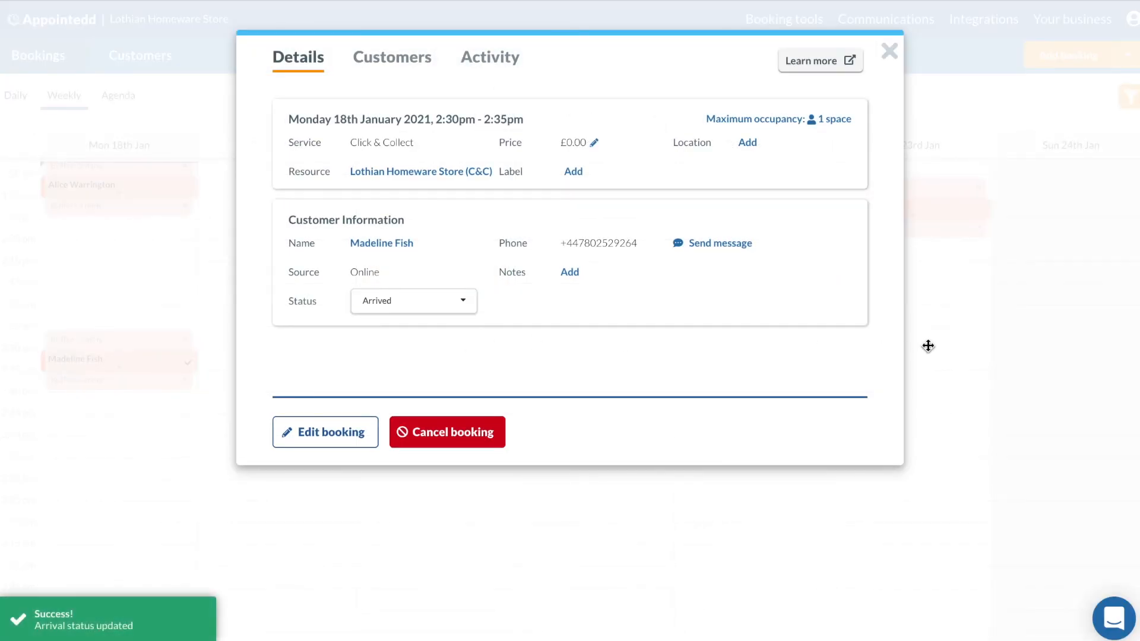
left_click(888, 51)
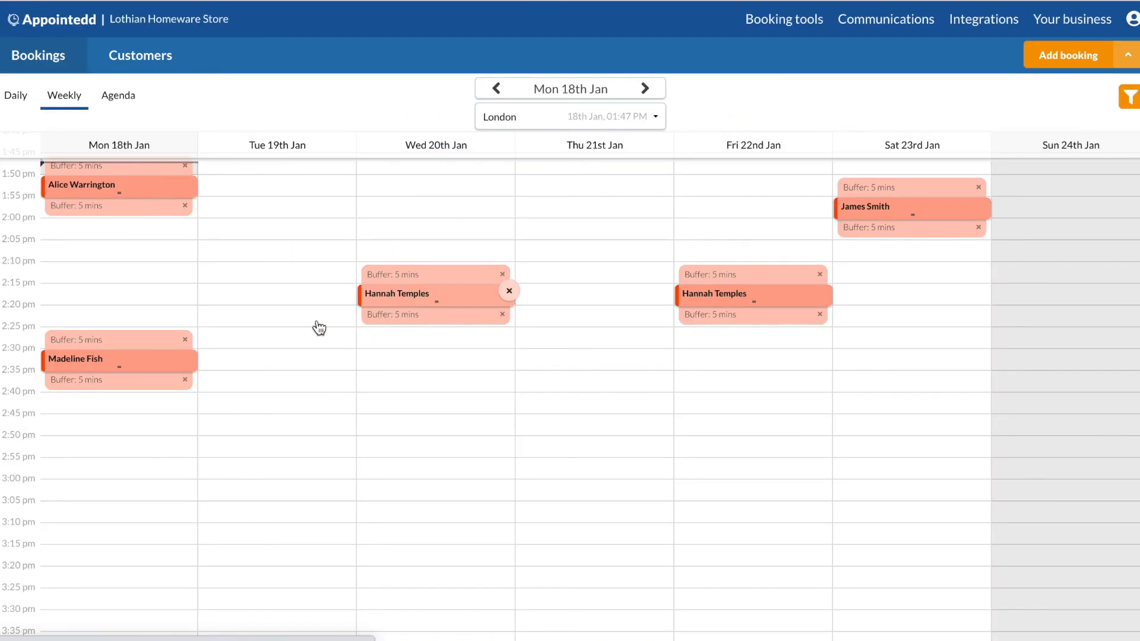